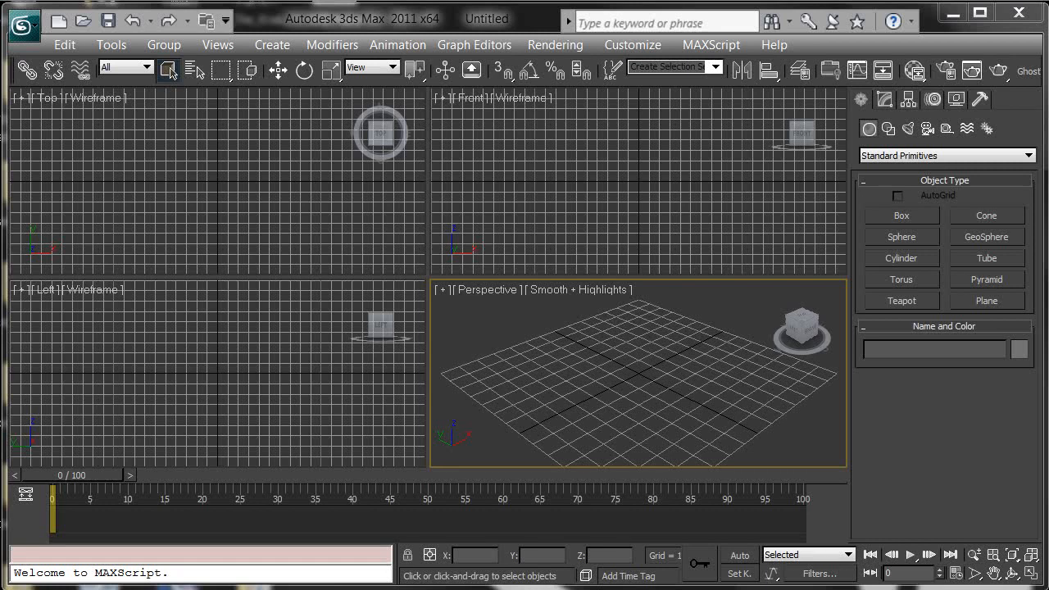
mouse_move(667, 347)
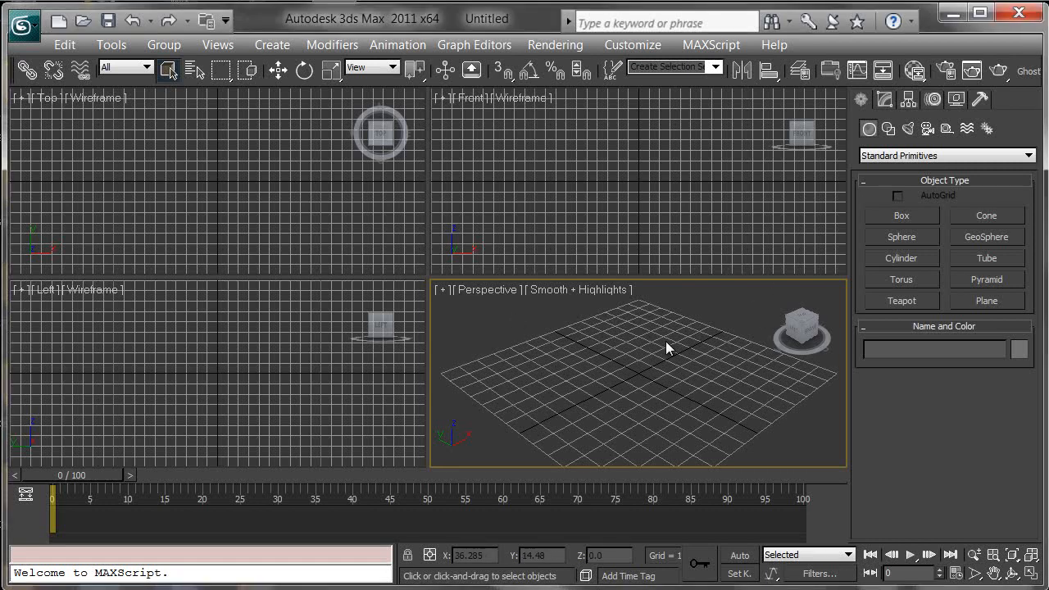
mouse_move(613, 380)
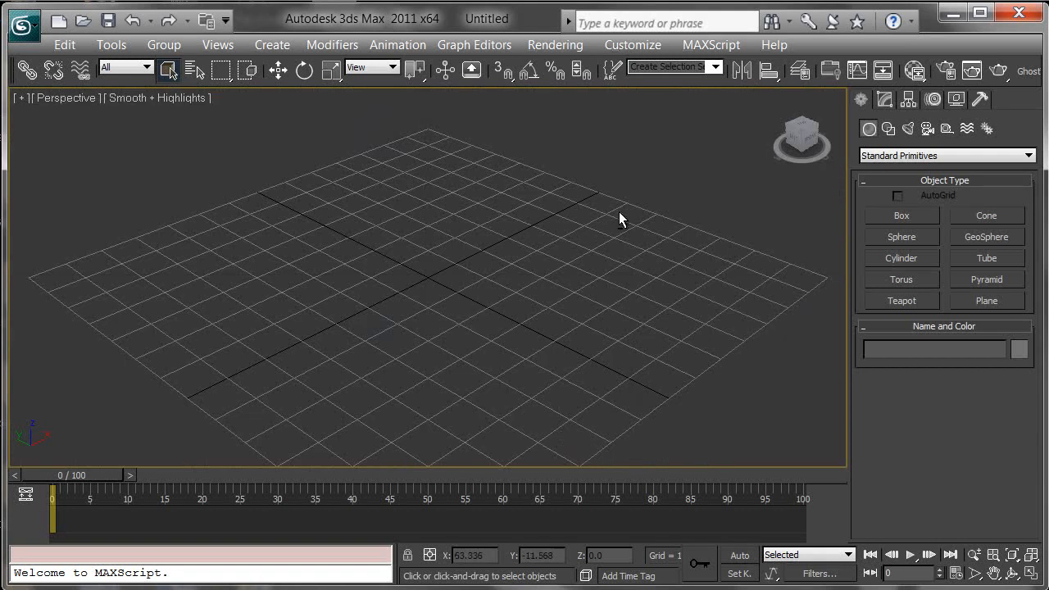
- Zoom the maximized Perspective view out until the whole grid is visible
left_click_drag(621, 220, 570, 233)
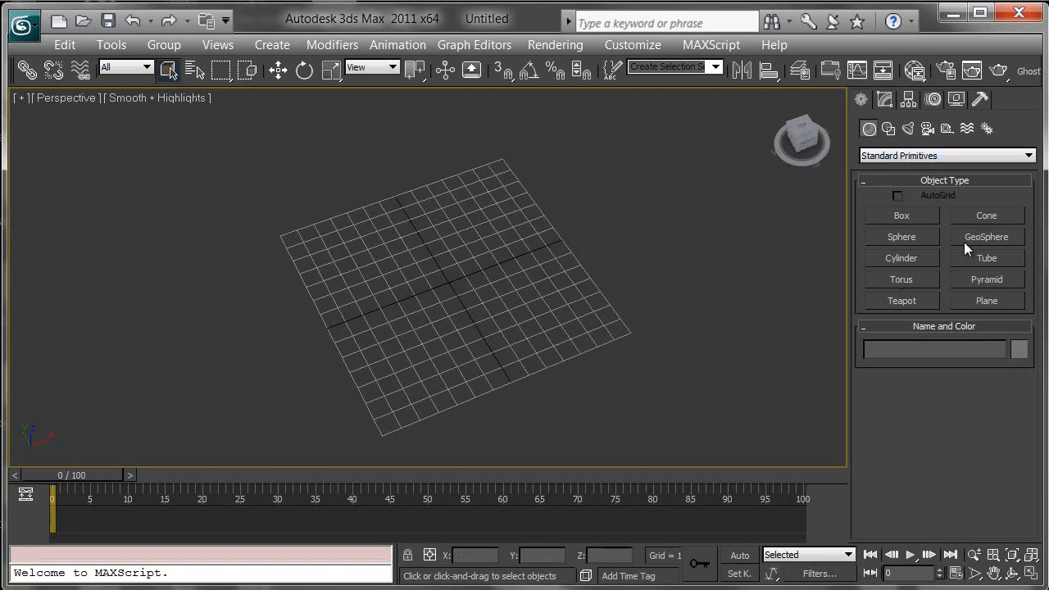
- Create Plane001 by dragging a roughly 95 by 144 plane across the grid
left_click(986, 301)
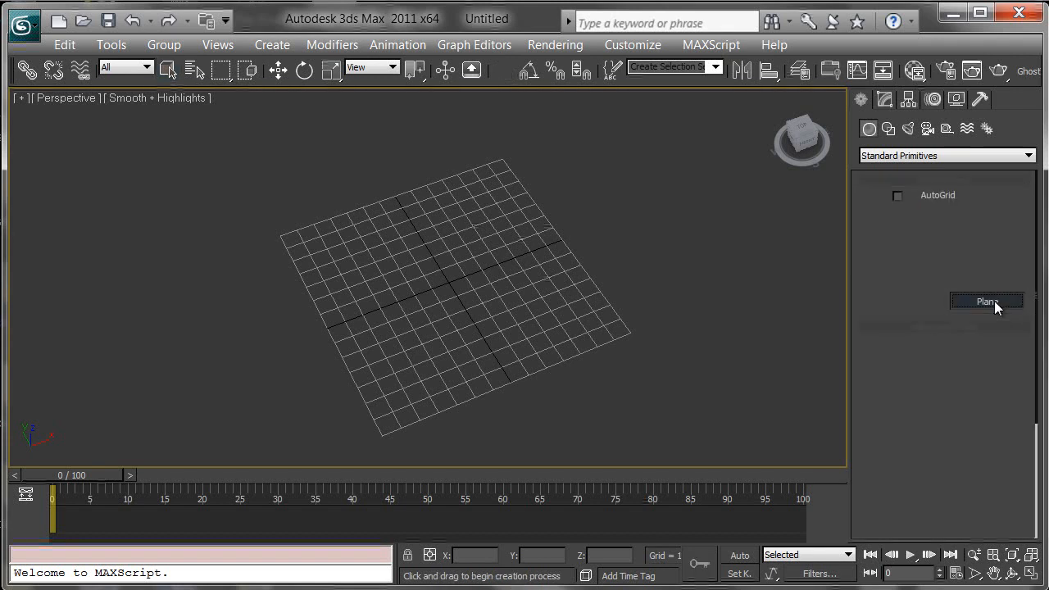
left_click(986, 301)
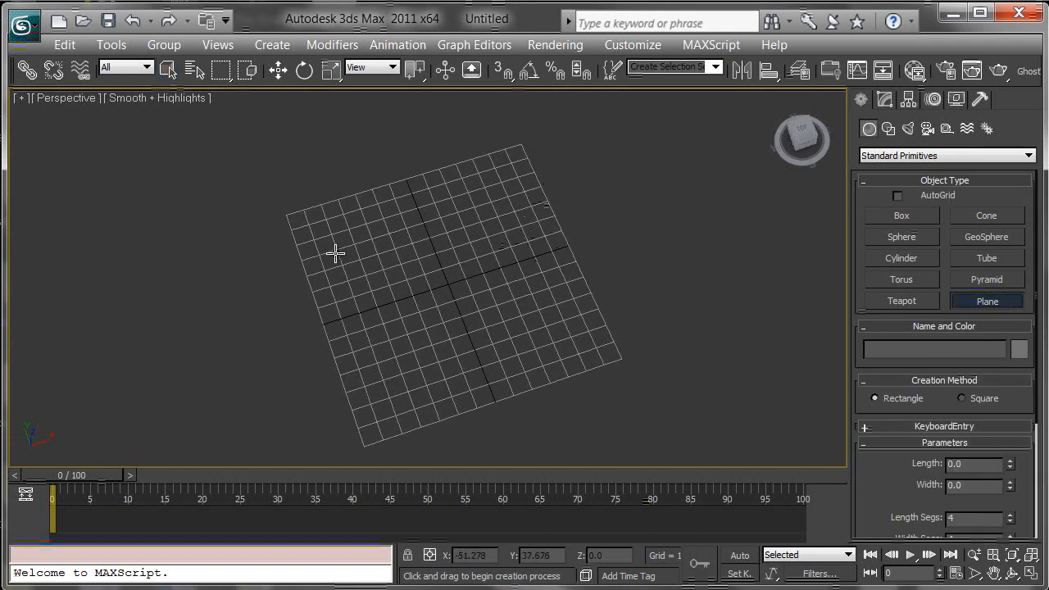
left_click_drag(336, 253, 630, 332)
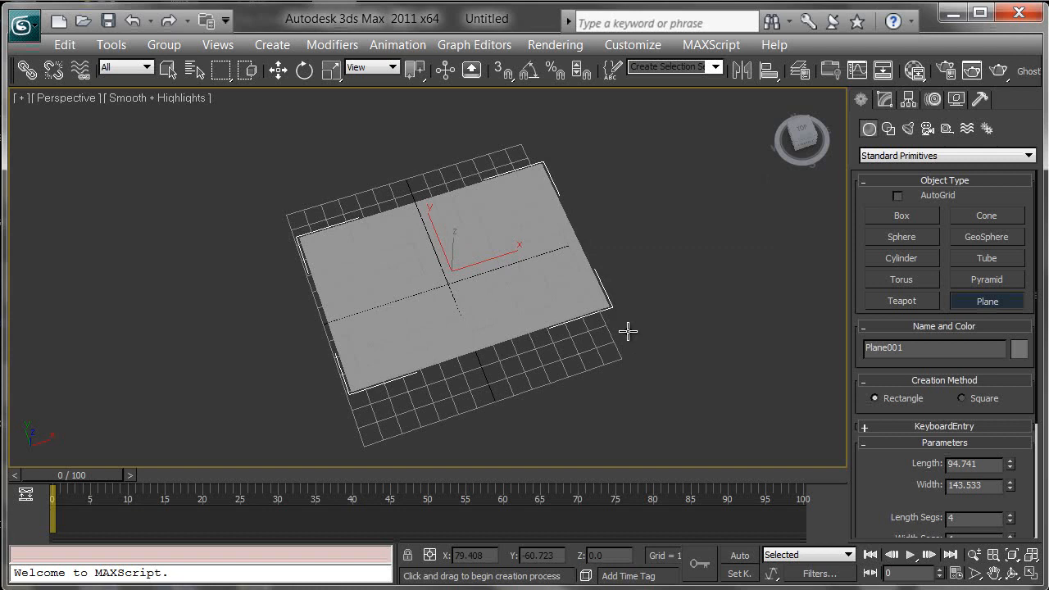
mouse_move(517, 269)
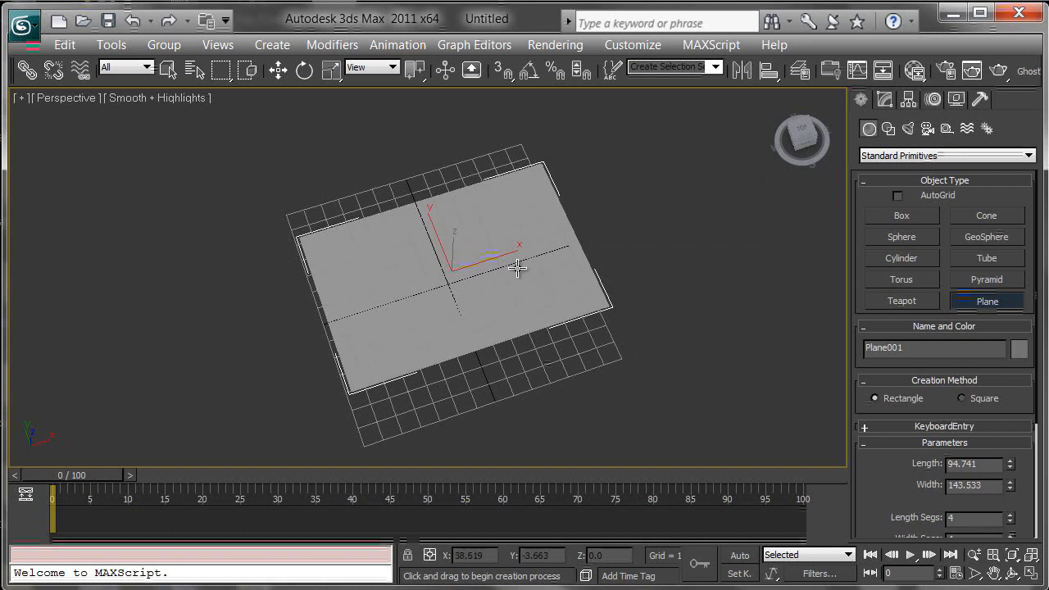
mouse_move(568, 237)
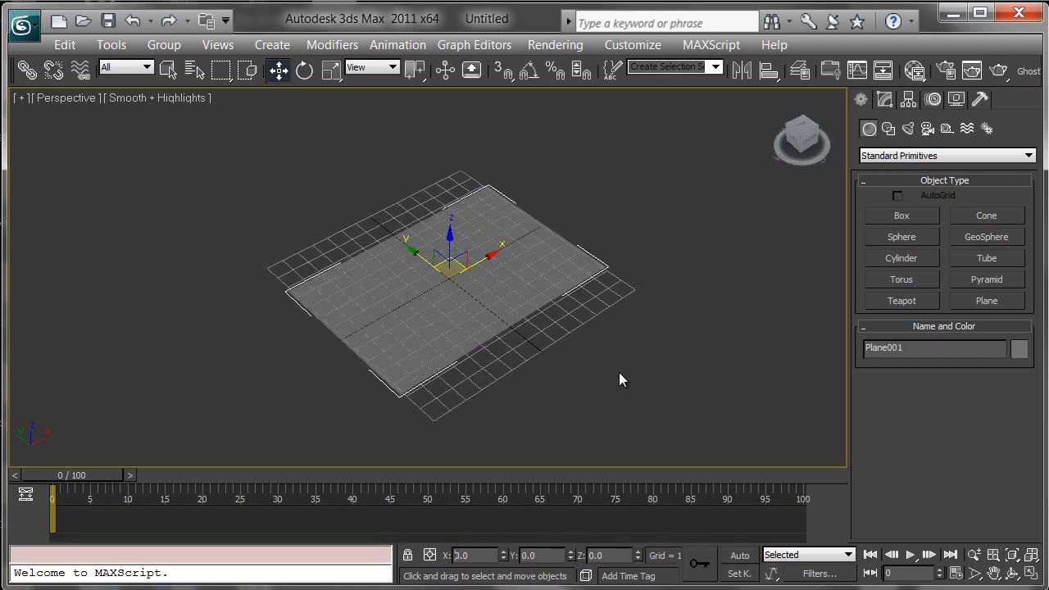
- Zoom in on Plane001 and show its 4-by-4 segment parameters in the Modify panel
left_click_drag(620, 379, 669, 320)
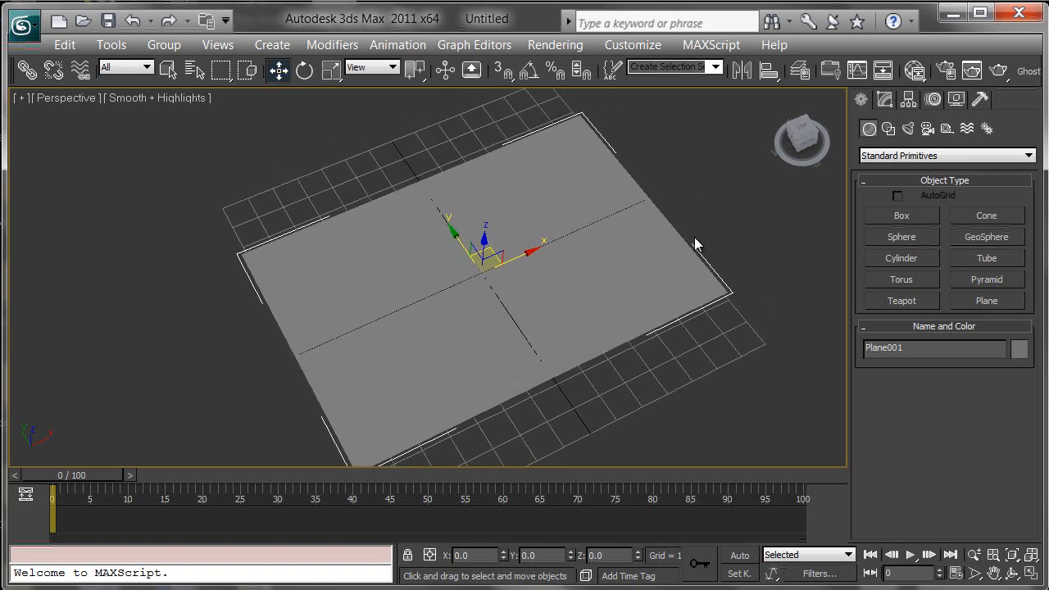
mouse_move(783, 106)
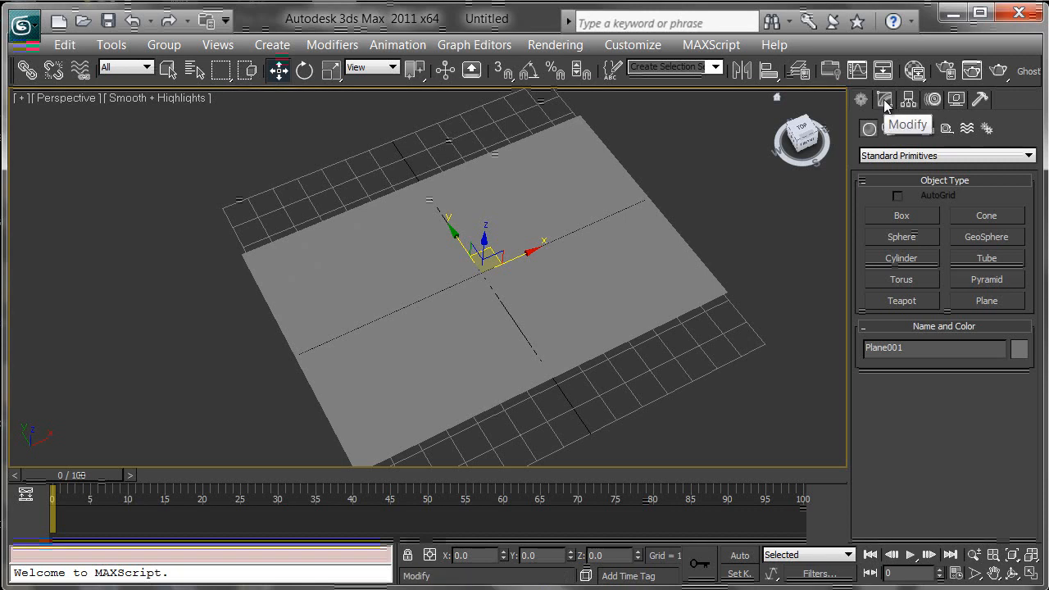
left_click(884, 99)
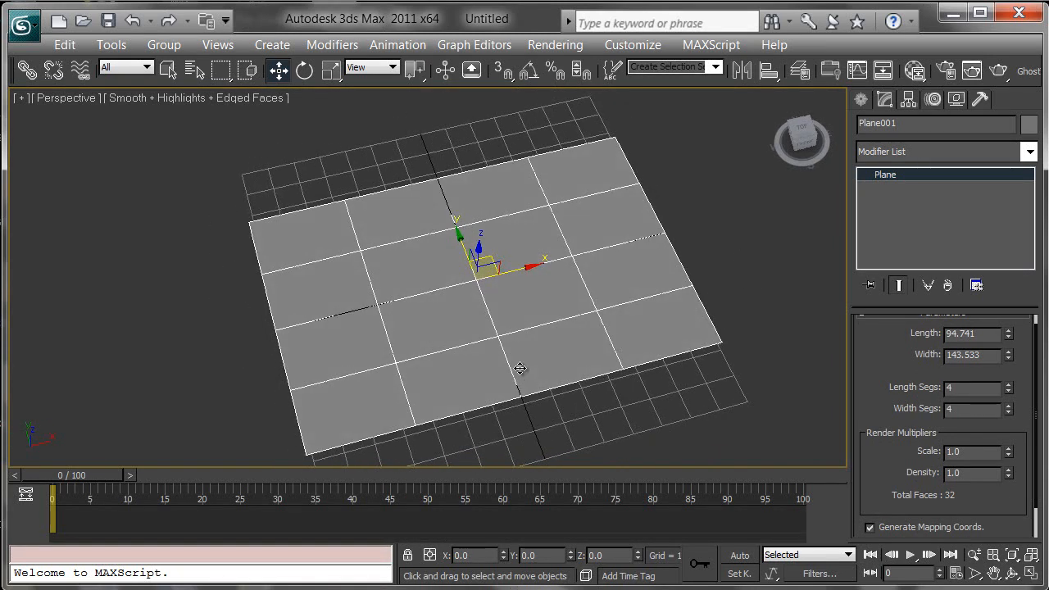
mouse_move(433, 302)
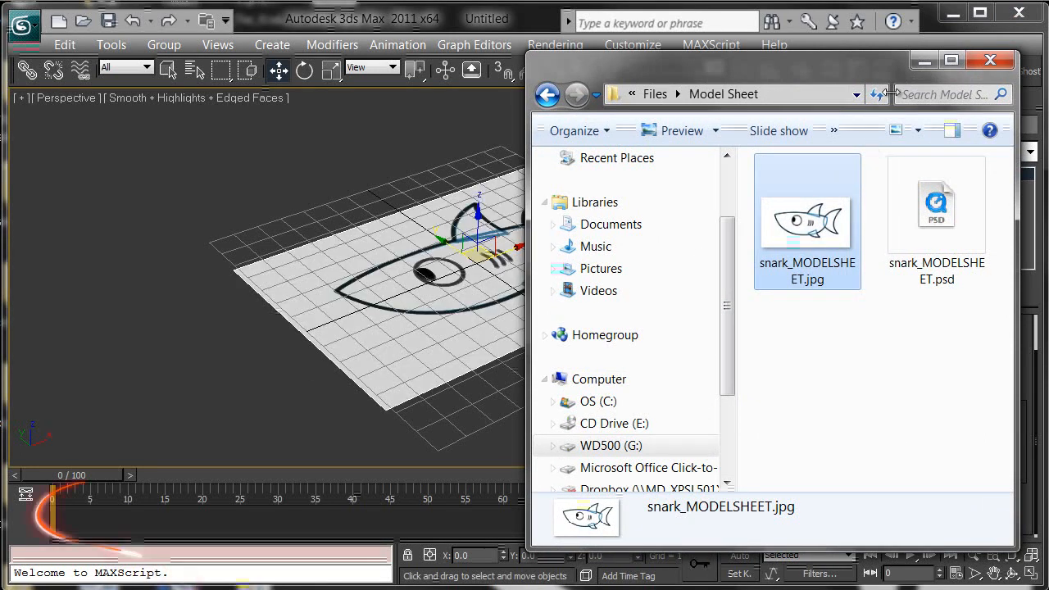
- Close the Model Sheet Explorer window once snark_MODELSHEET.jpg is on the plane
left_click(989, 60)
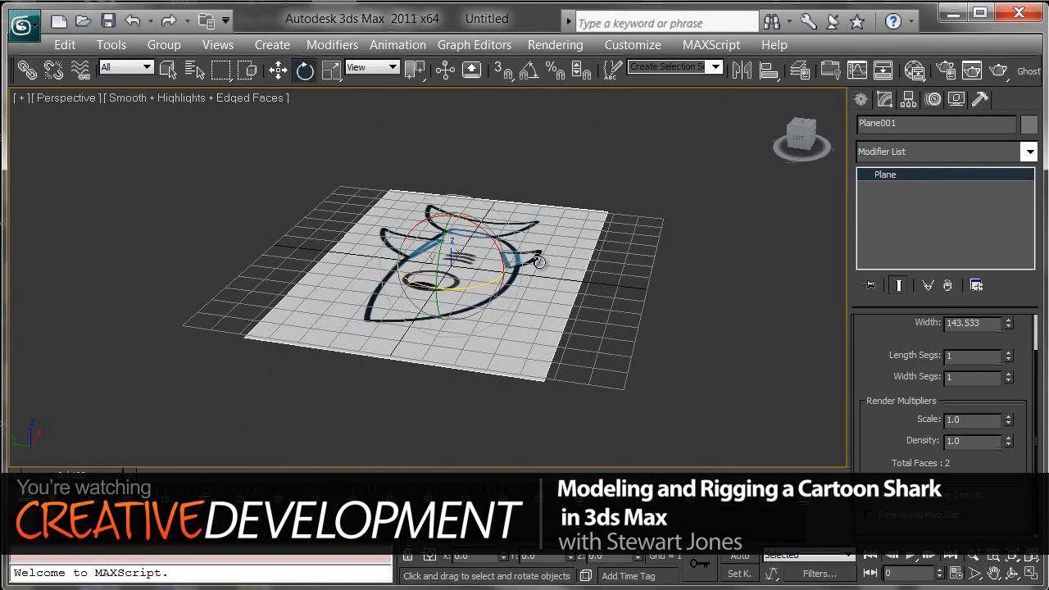
mouse_move(529, 73)
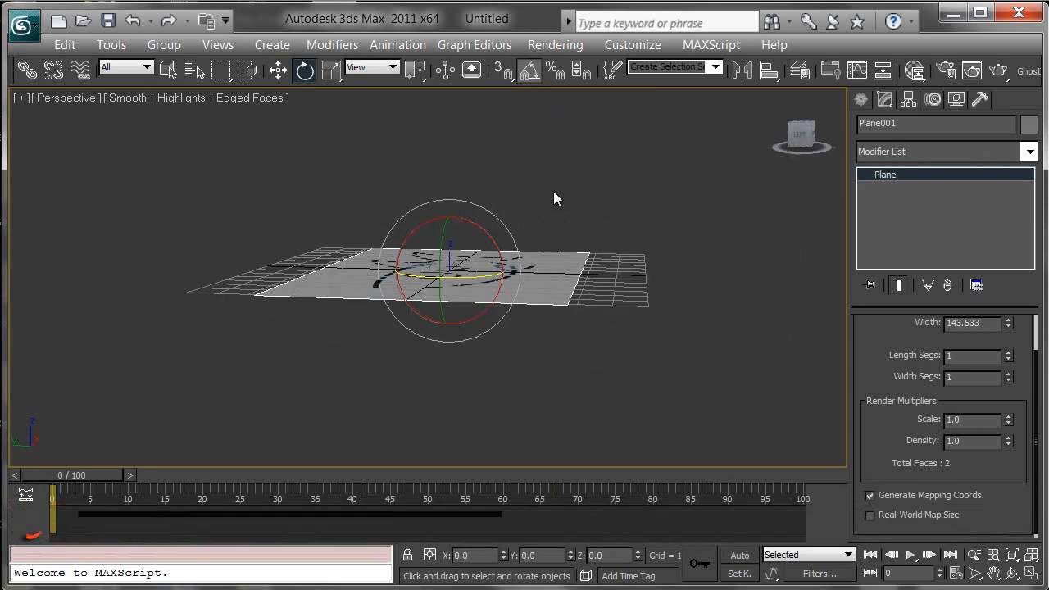
- From a side-on view, rotate Plane001 90 degrees about X so it stands upright
left_click_drag(557, 197, 524, 287)
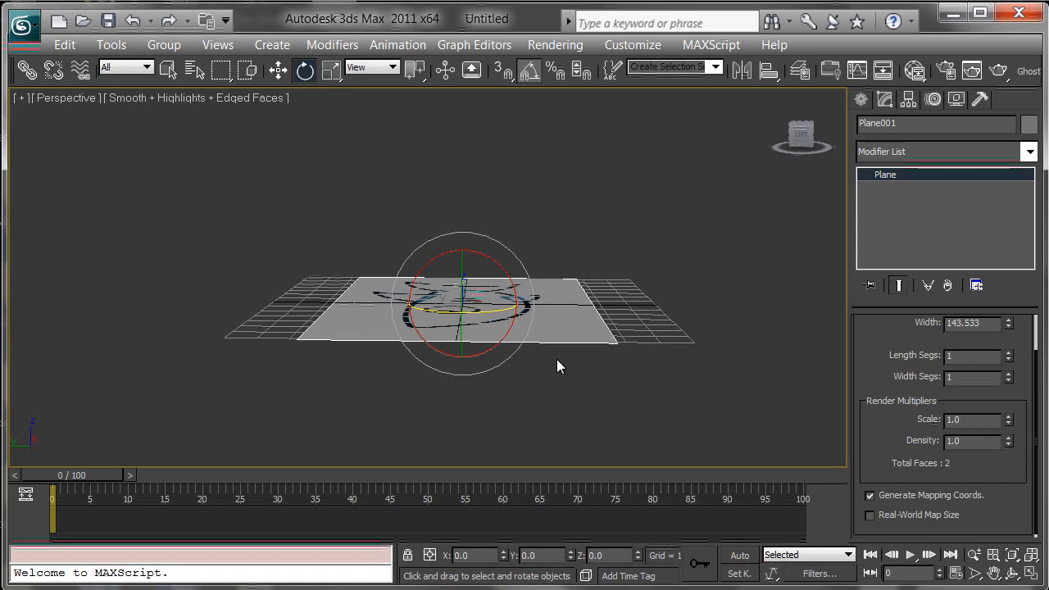
left_click_drag(462, 303, 495, 261)
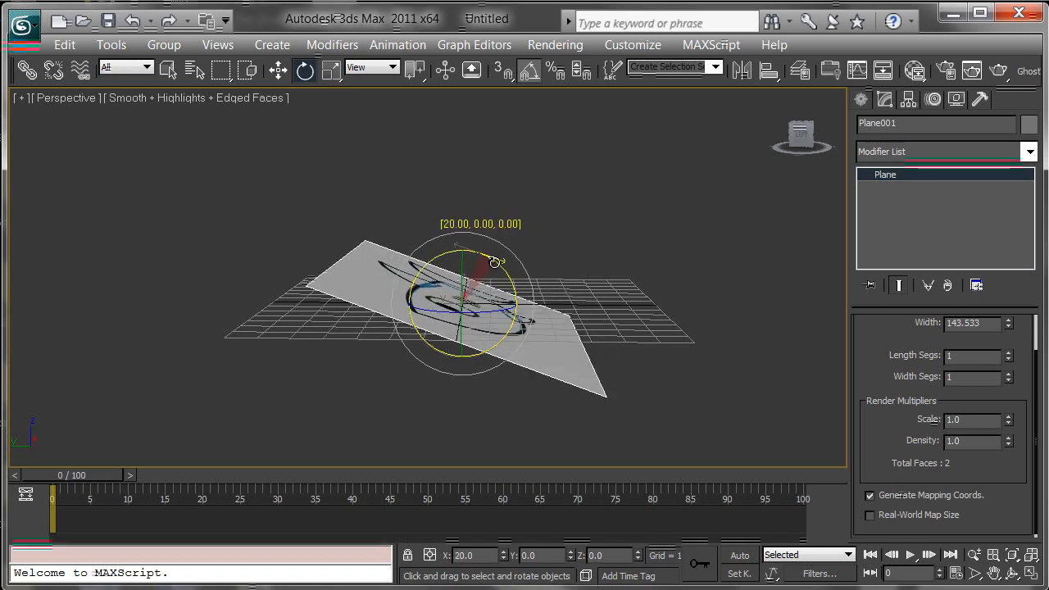
left_click_drag(492, 261, 504, 270)
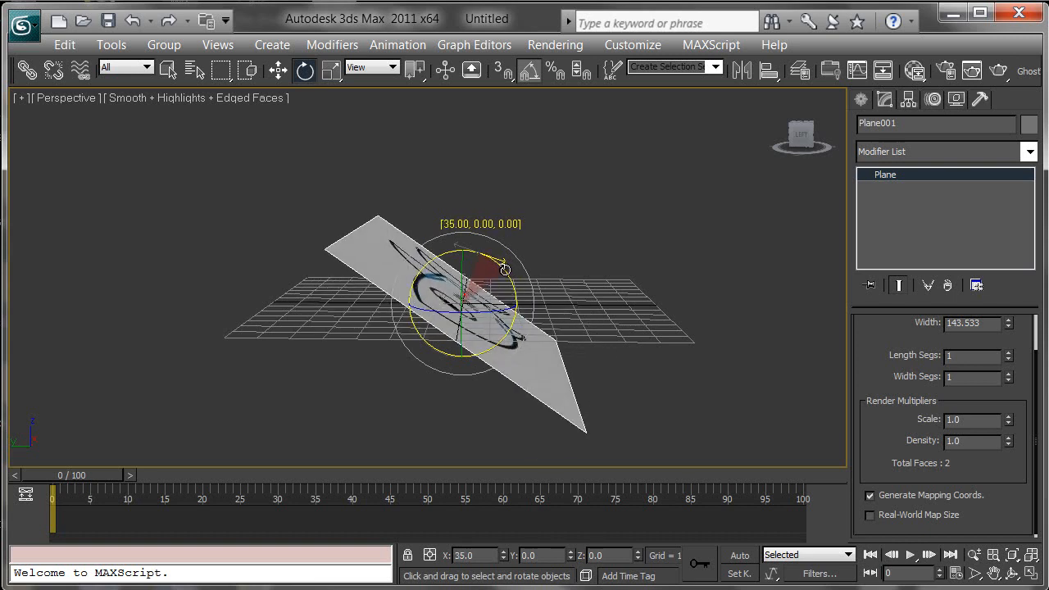
left_click_drag(502, 268, 498, 263)
type("100")
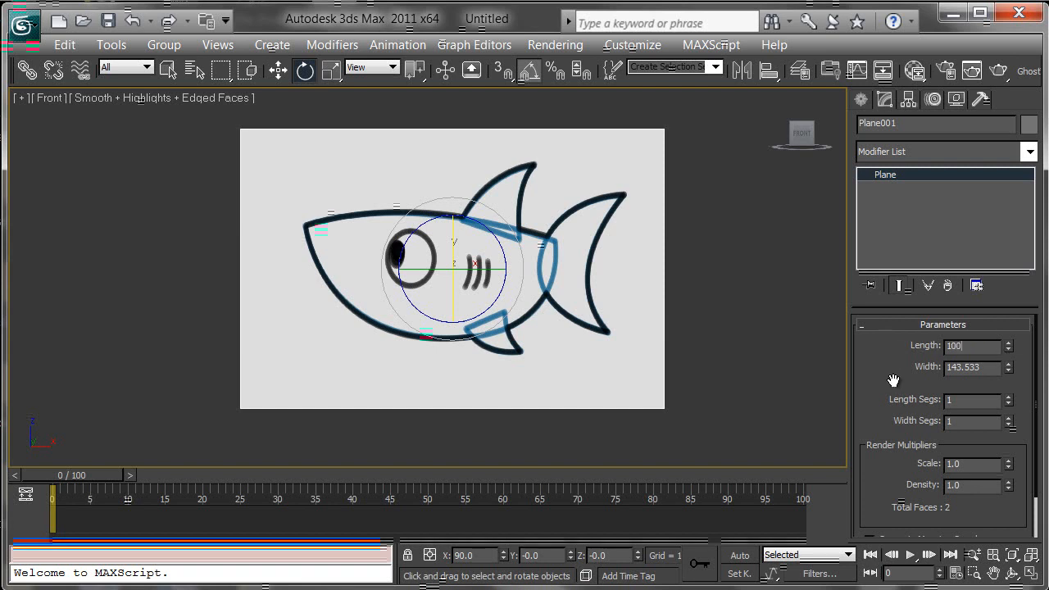
- Replace Plane001's width value so it measures about 144 by 100
triple_click(971, 345)
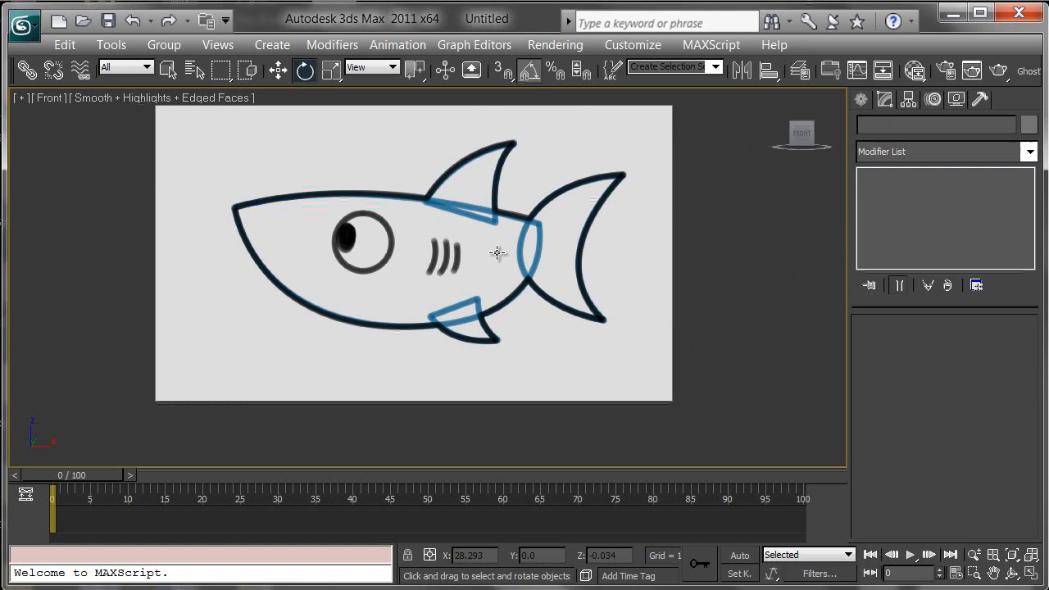
mouse_move(595, 330)
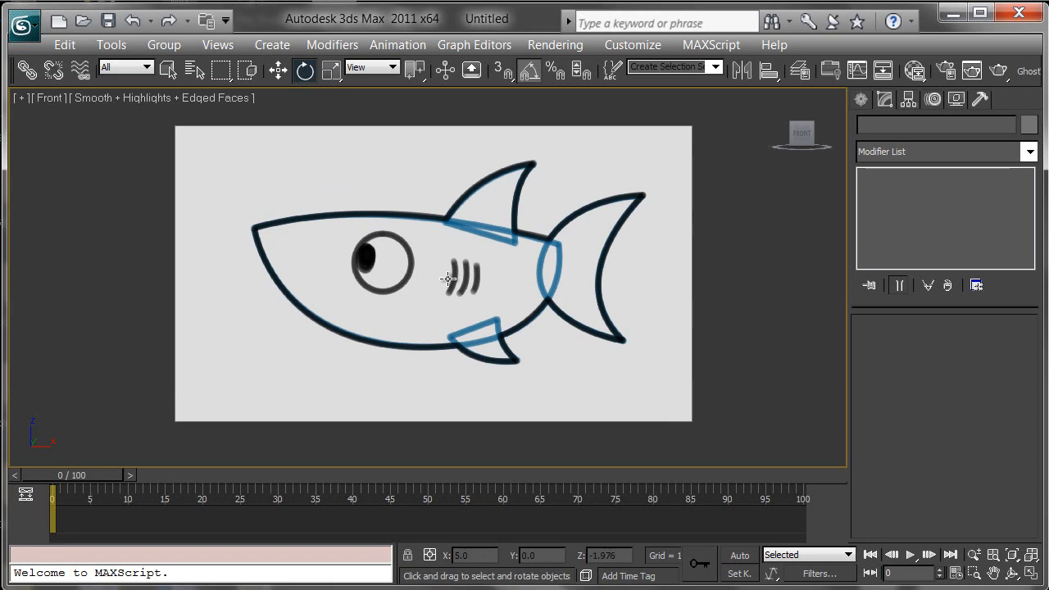
- Move Plane001 about 81 units along Y so it stands behind the grid
left_click_drag(447, 278, 475, 228)
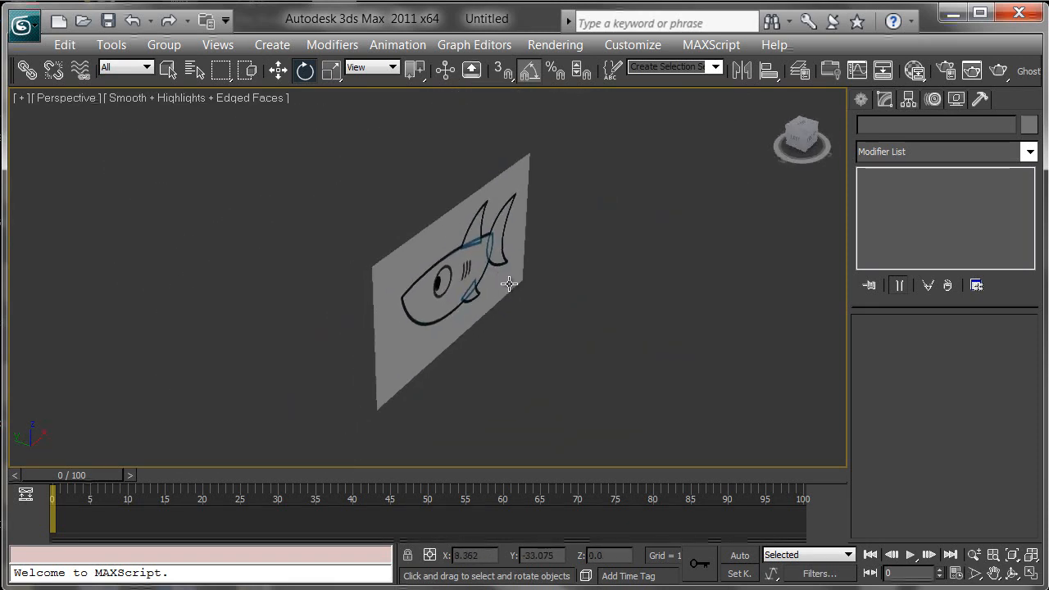
left_click_drag(508, 284, 547, 340)
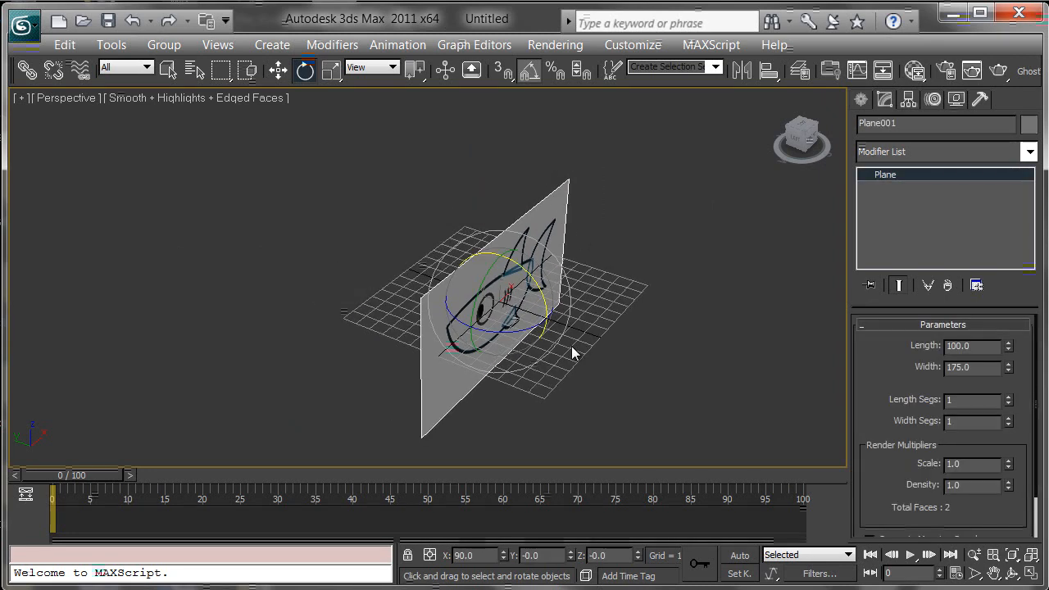
left_click(277, 69)
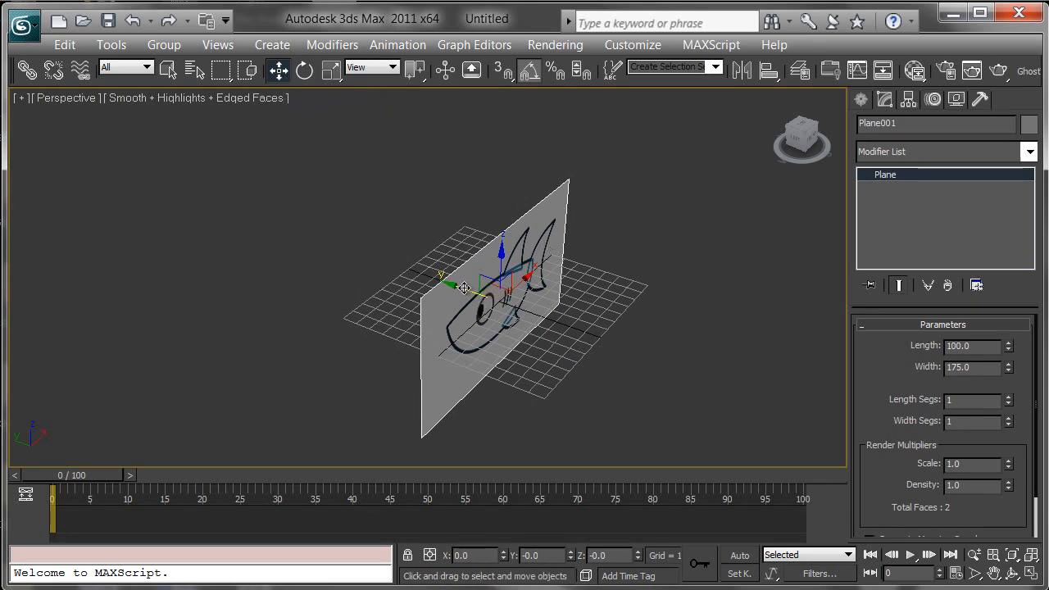
left_click_drag(463, 287, 355, 216)
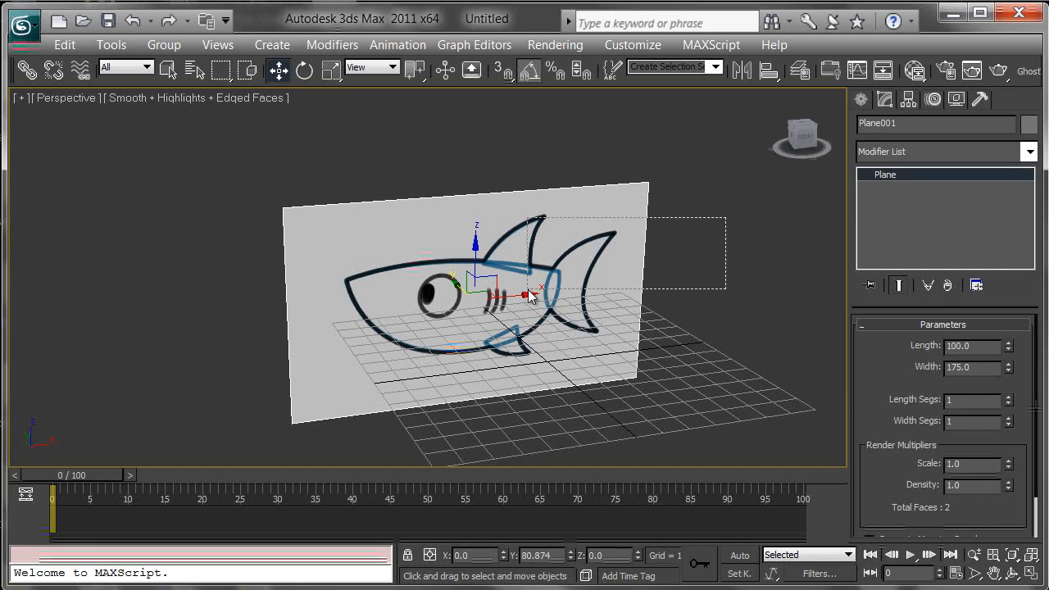
left_click_drag(530, 295, 562, 247)
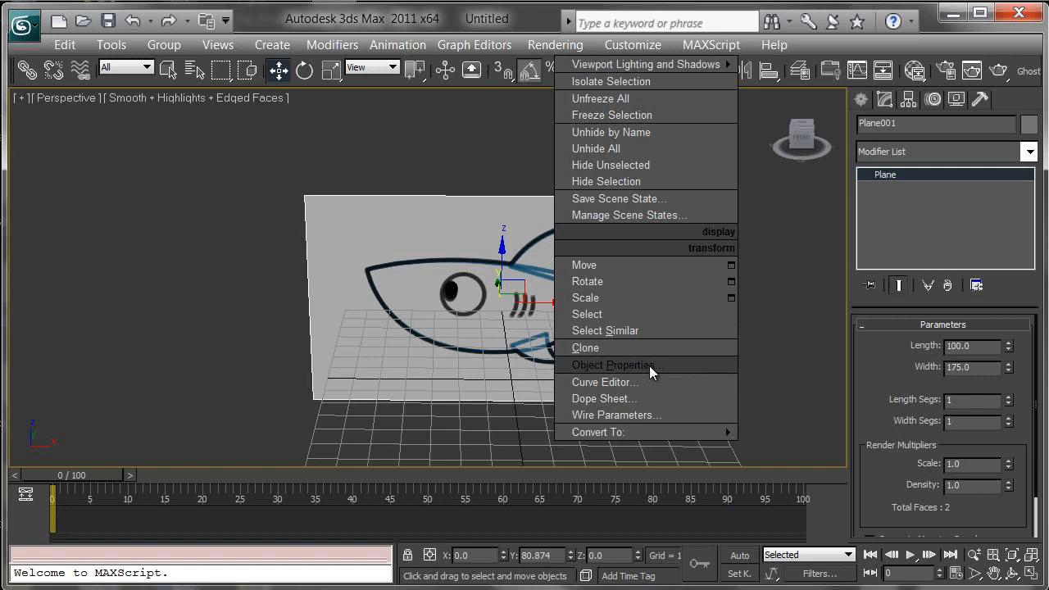
- Turn off Show Frozen in Gray in Plane001's Object Properties
left_click(612, 365)
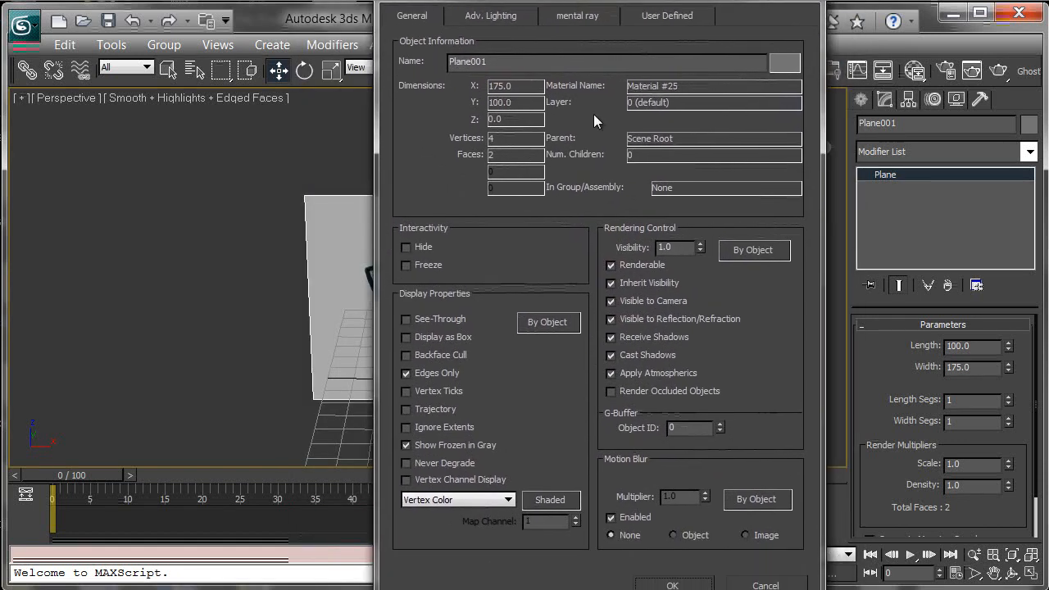
mouse_move(457, 309)
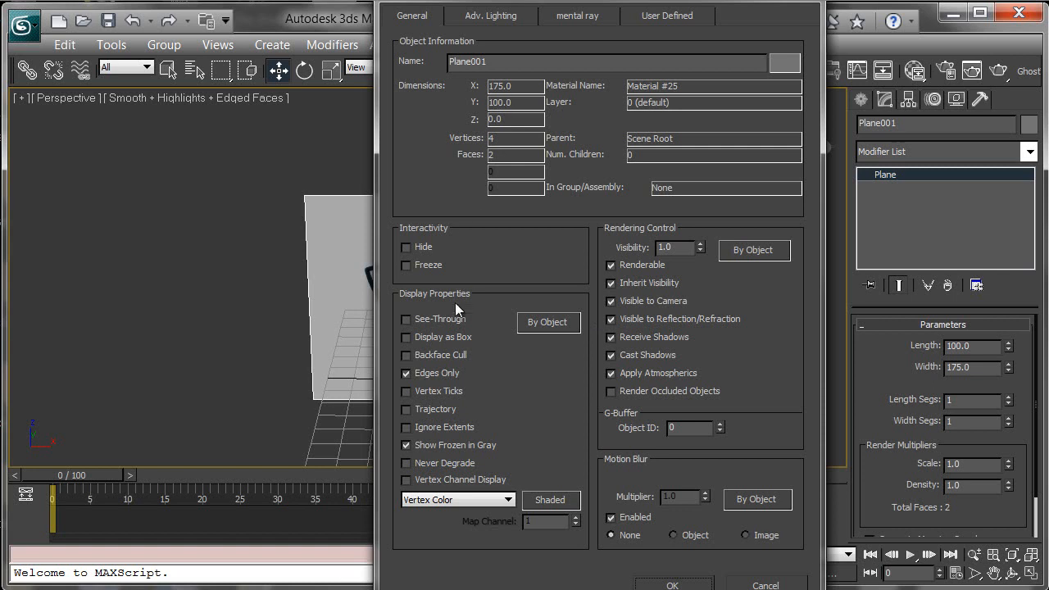
mouse_move(533, 351)
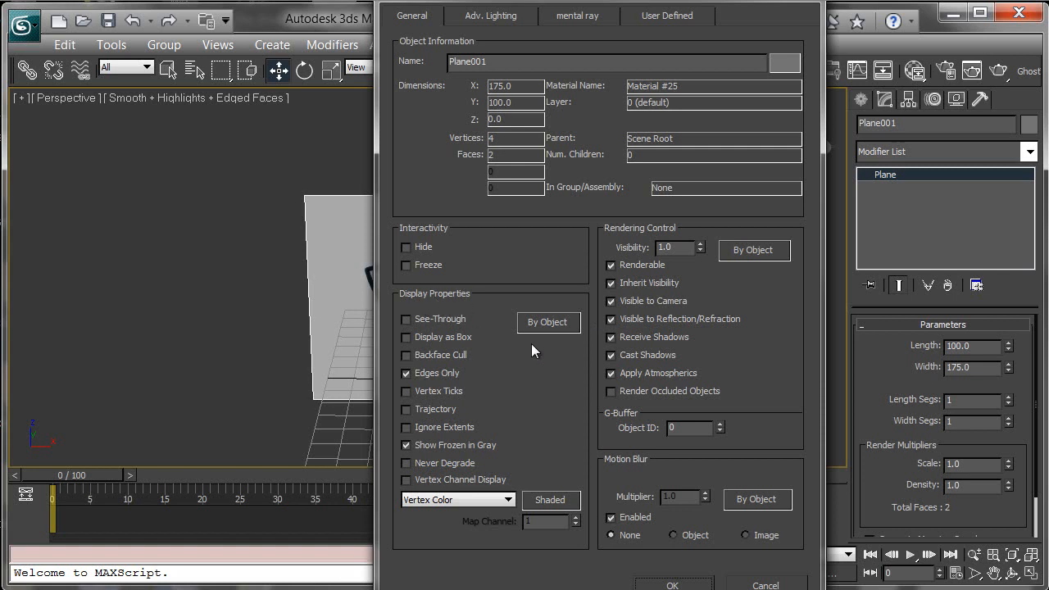
mouse_move(419, 453)
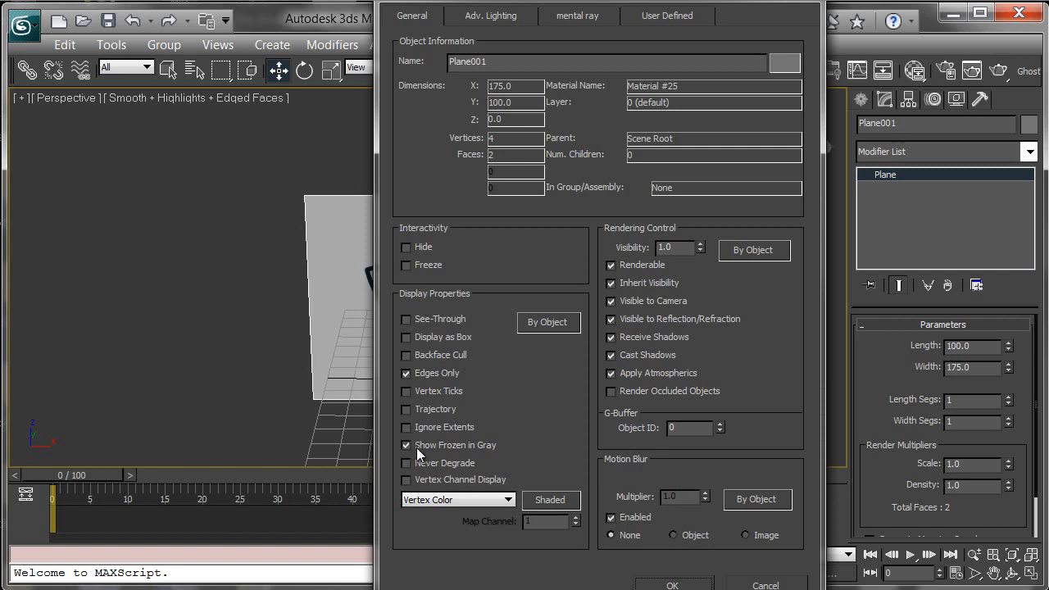
left_click(407, 445)
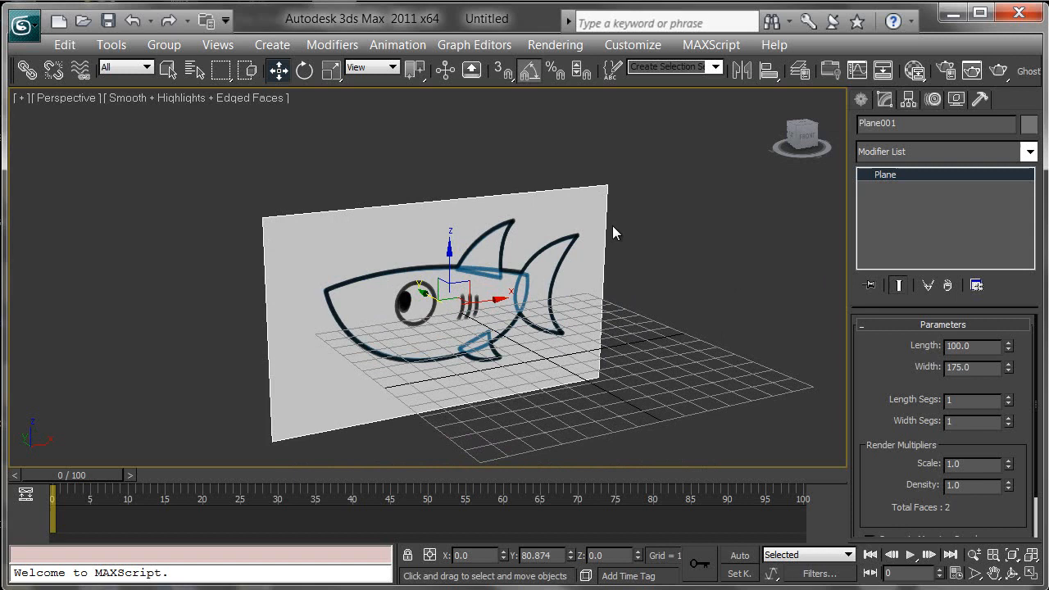
mouse_move(493, 233)
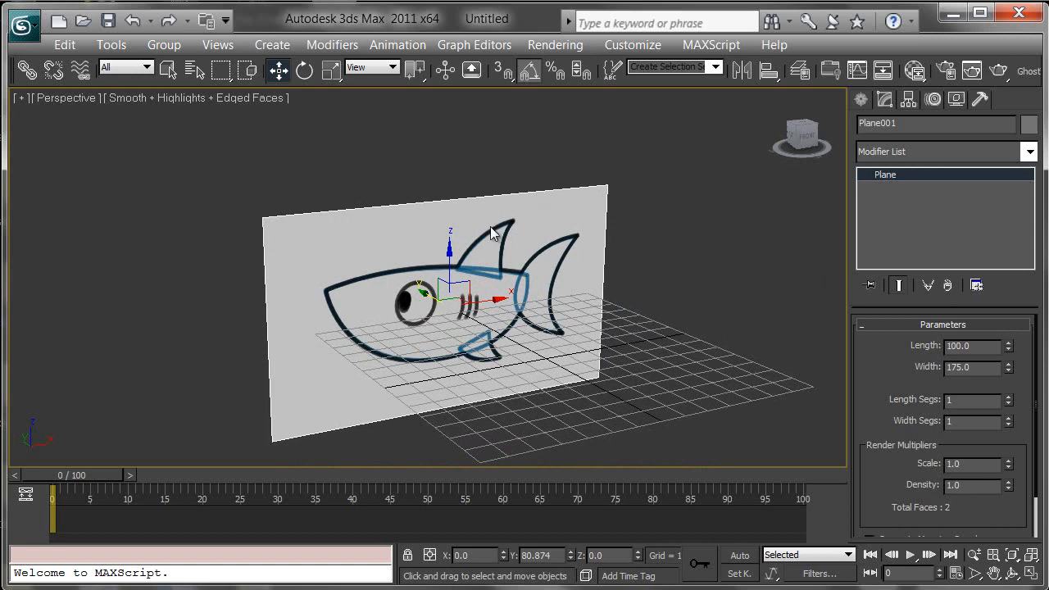
- Freeze Plane001 from the quad menu and orbit to check it behind the grid
right_click(491, 233)
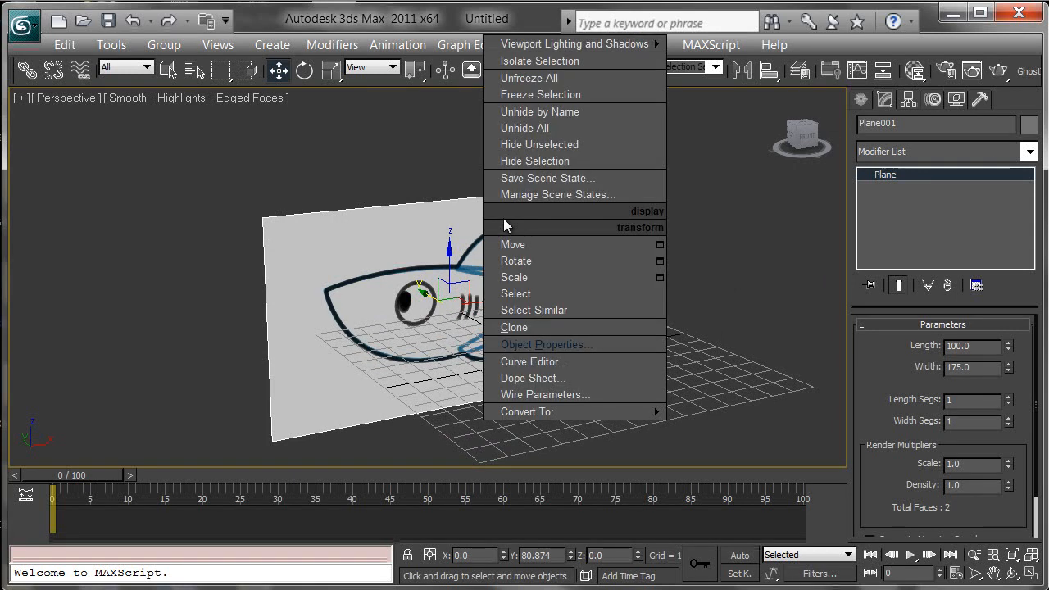
left_click(641, 237)
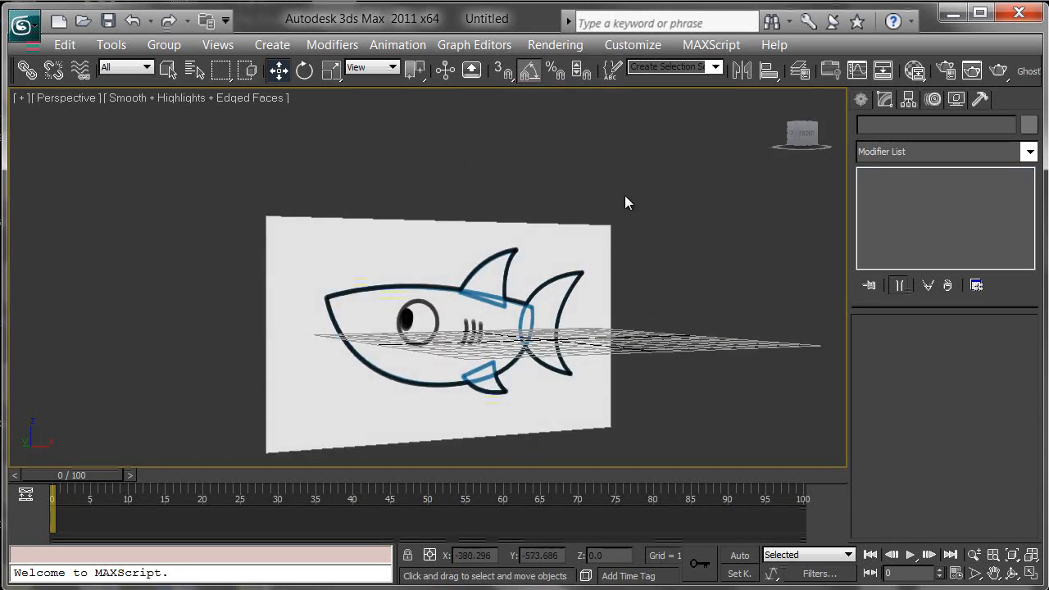
left_click_drag(627, 202, 532, 335)
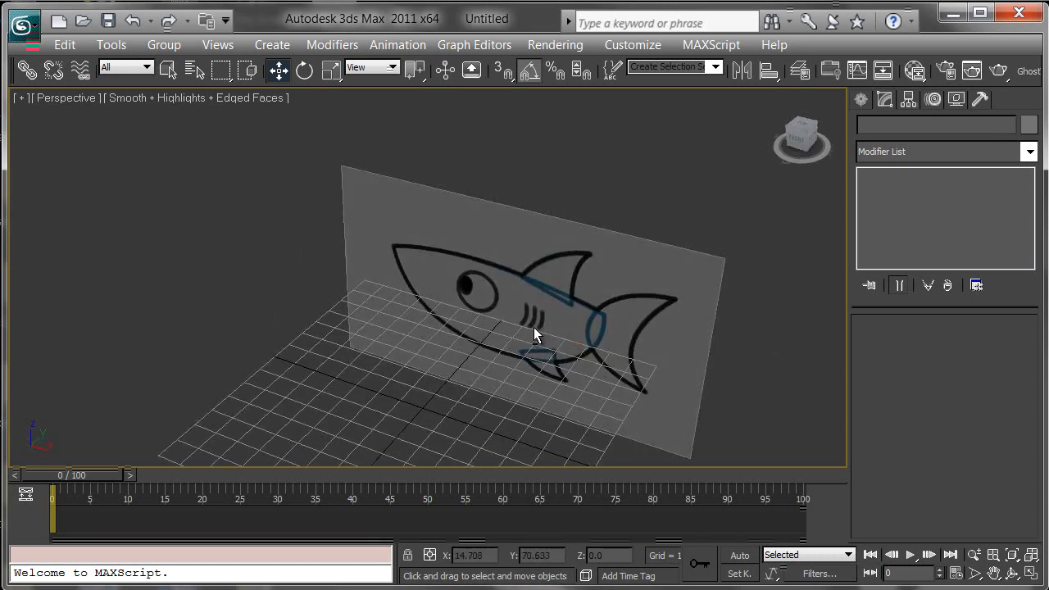